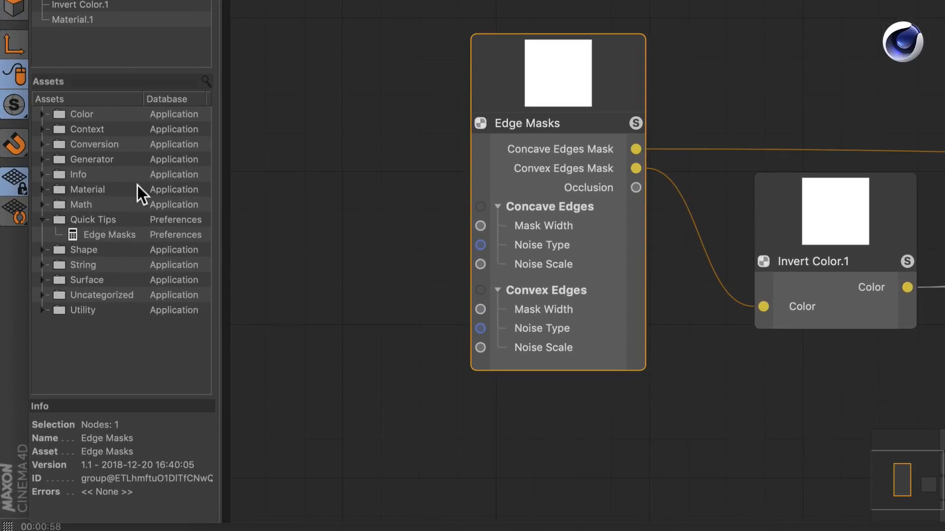
Select the Edge Masks asset under Quick Tips and bring up its context menu
left_click(110, 235)
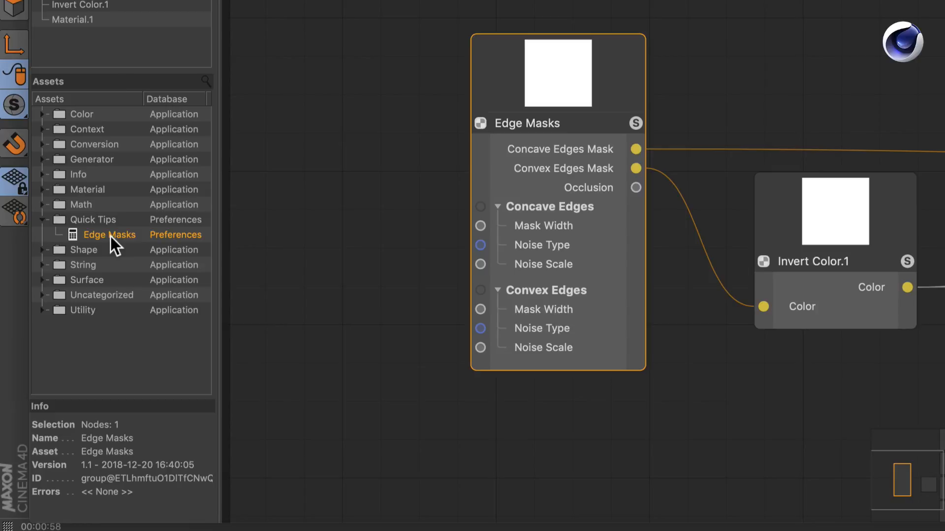
mouse_move(111, 227)
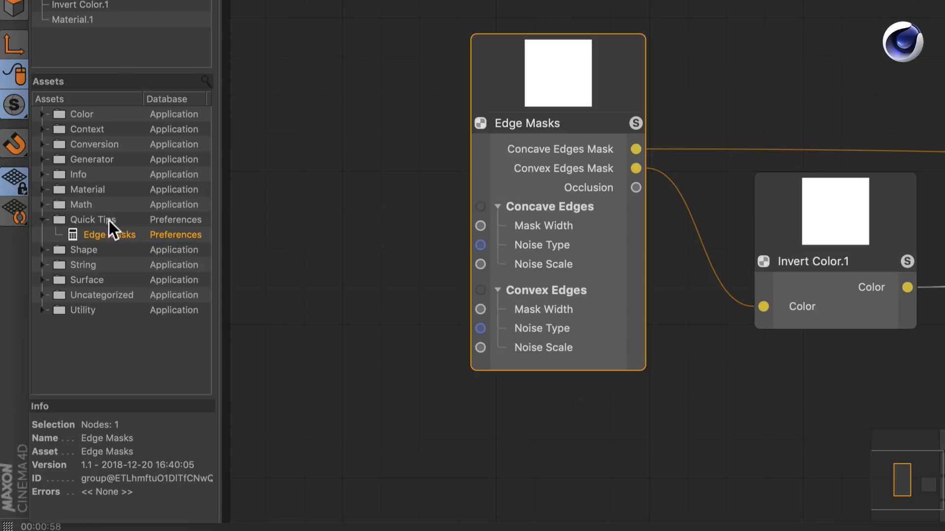
right_click(110, 234)
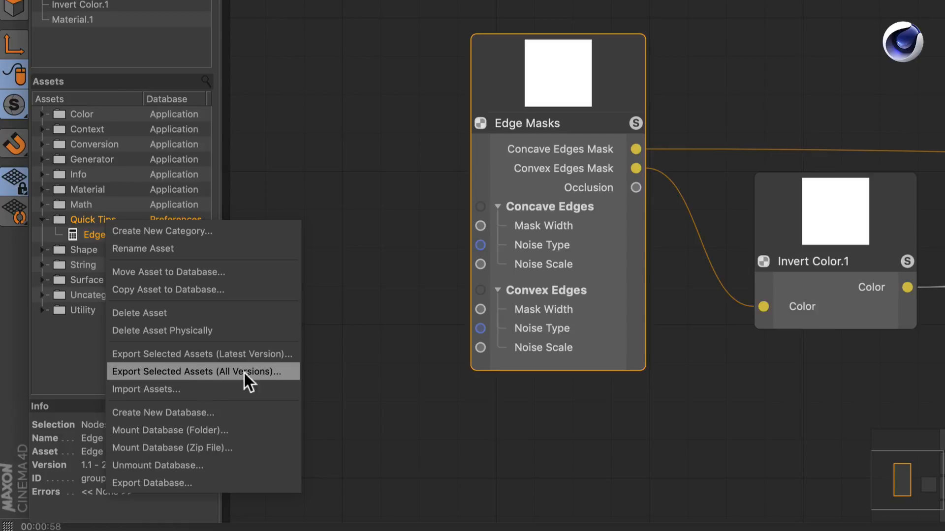
Export the selected asset with all versions, saved as 'Quick Tip Assets'
left_click(200, 371)
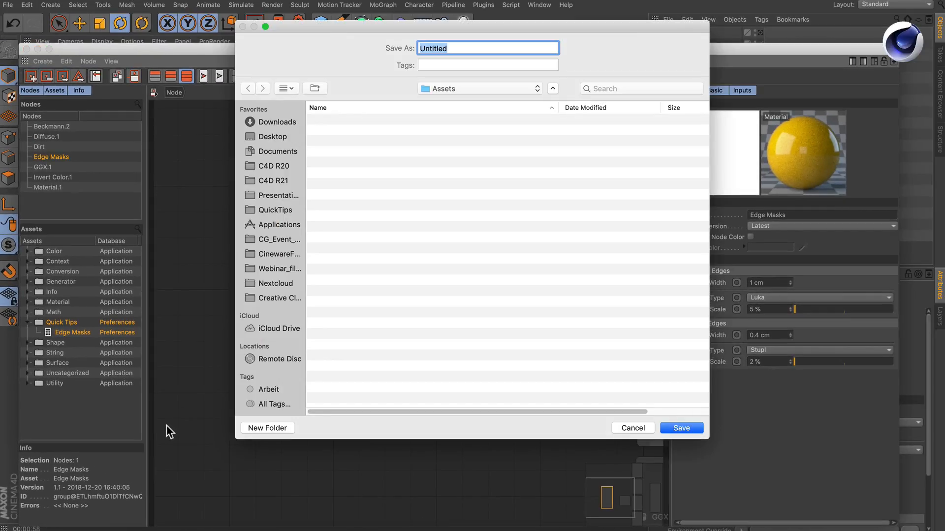
mouse_move(226, 426)
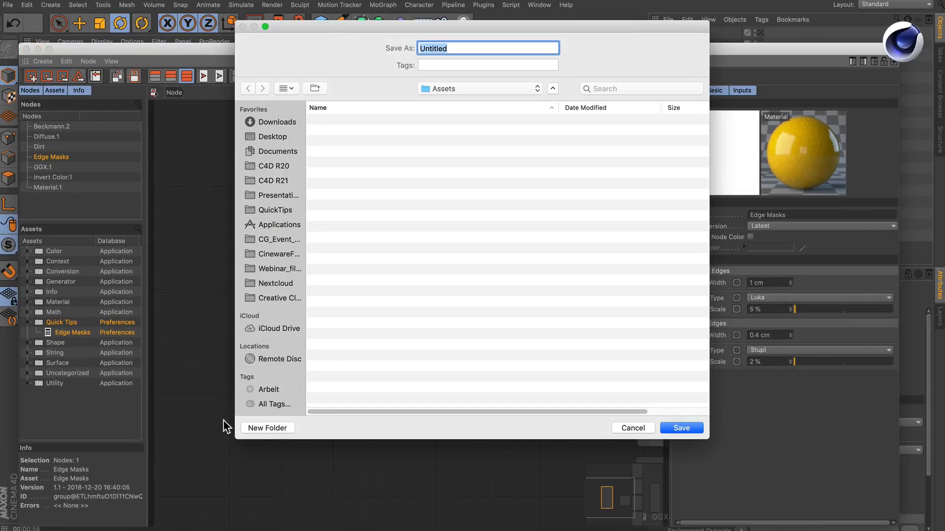
type("Quick Tip Assets")
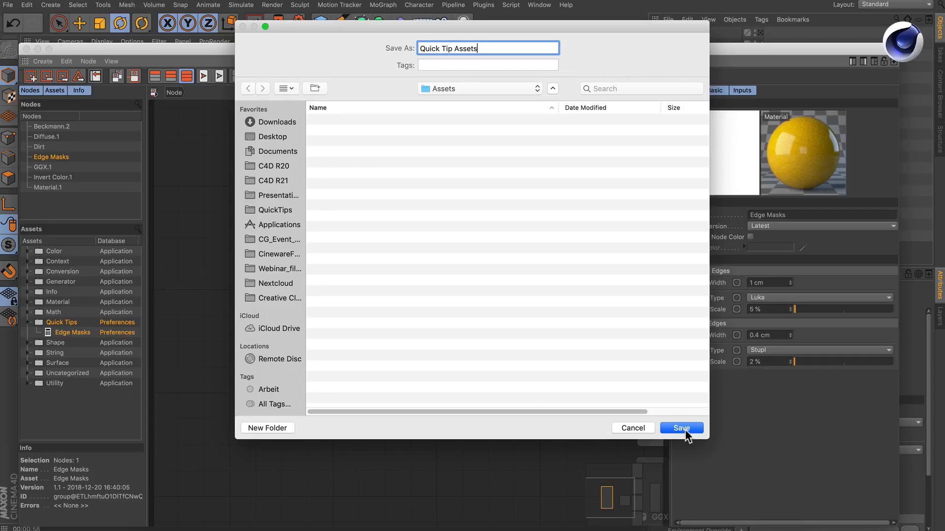
left_click(681, 428)
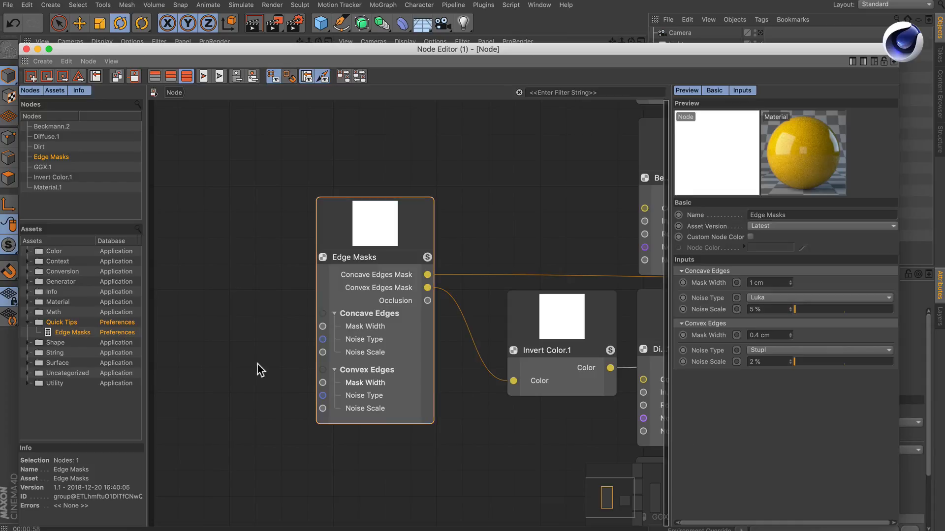
Delete the Quick Tips folder and its Edge Masks asset from the library
right_click(71, 331)
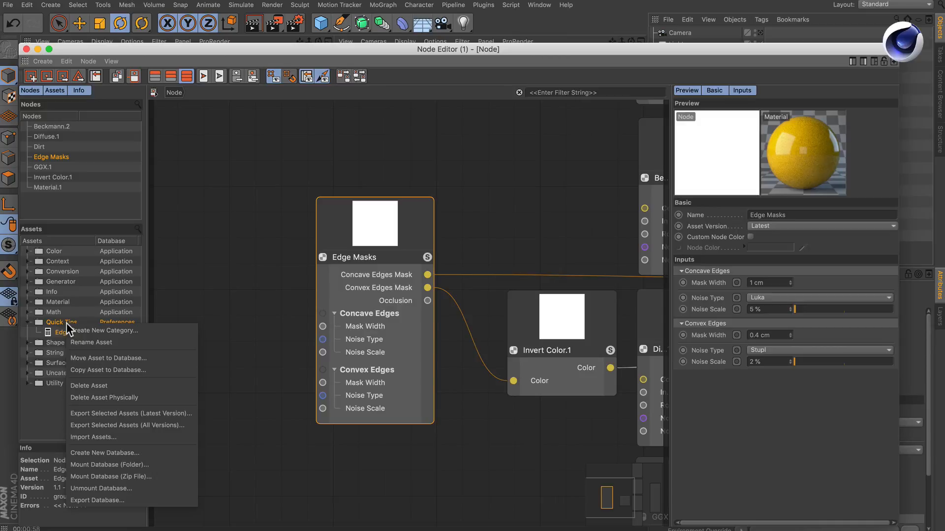
left_click(88, 386)
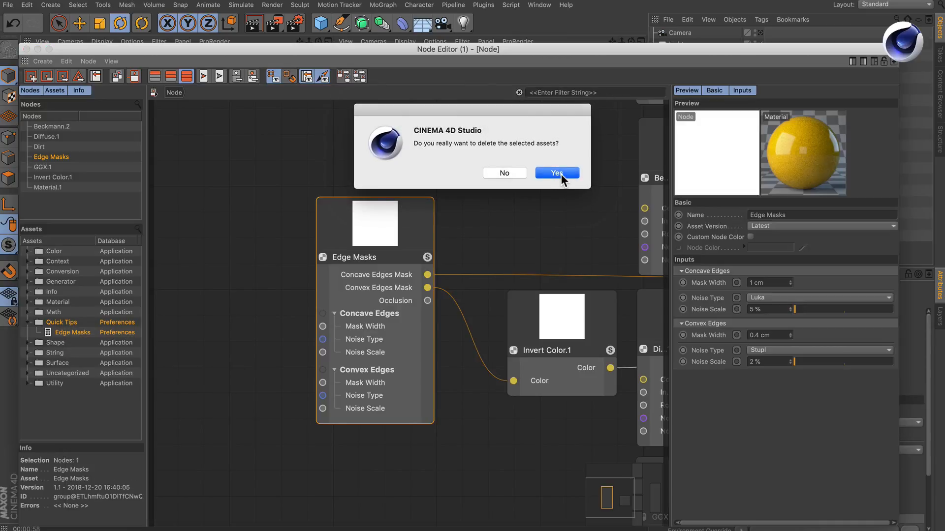
left_click(555, 174)
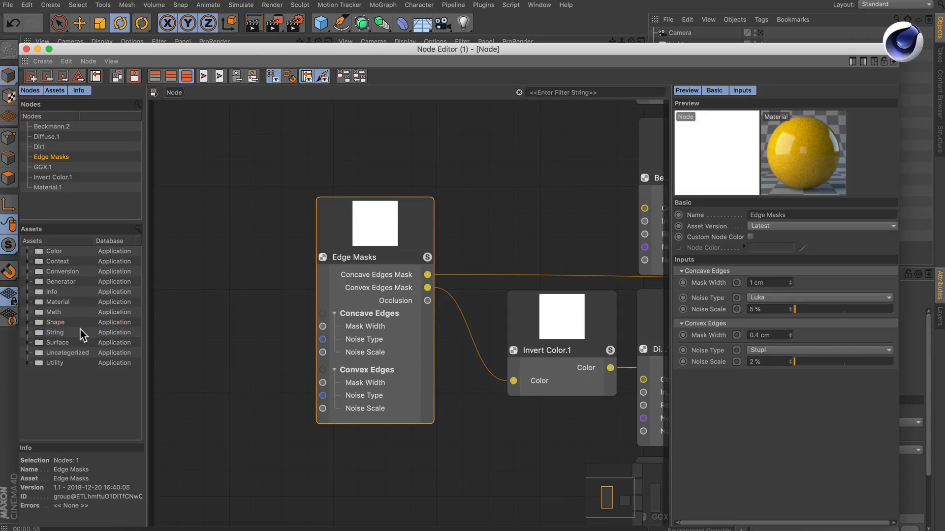
mouse_move(60, 390)
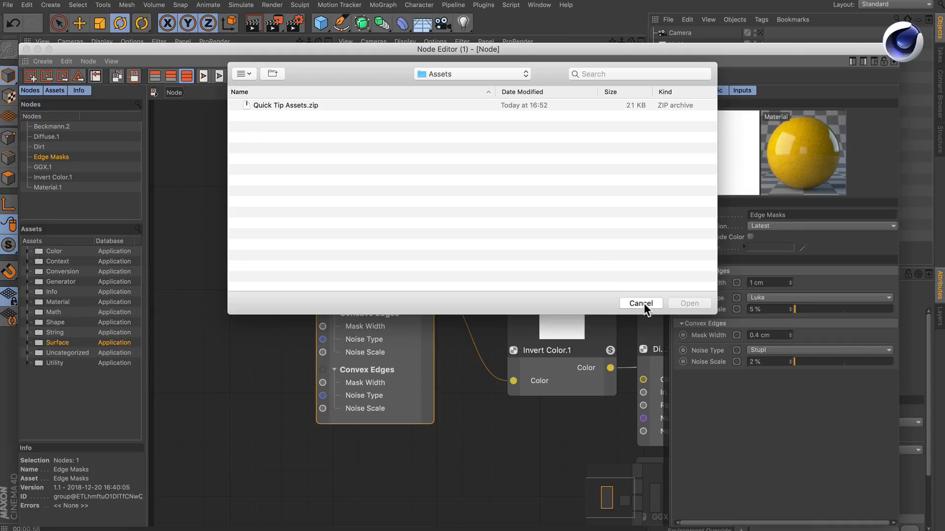
Cancel the import browser and start adding a database file under Preferences > Files > Paths
left_click(640, 303)
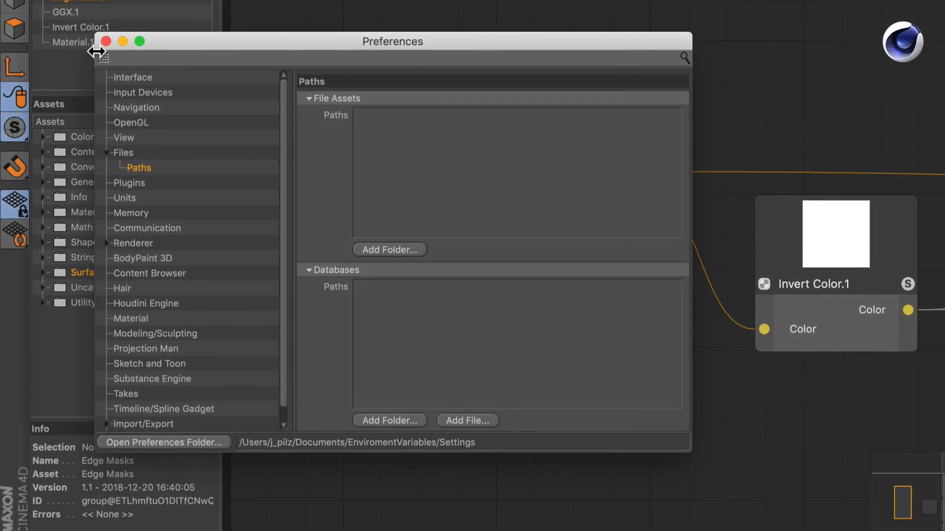
mouse_move(140, 178)
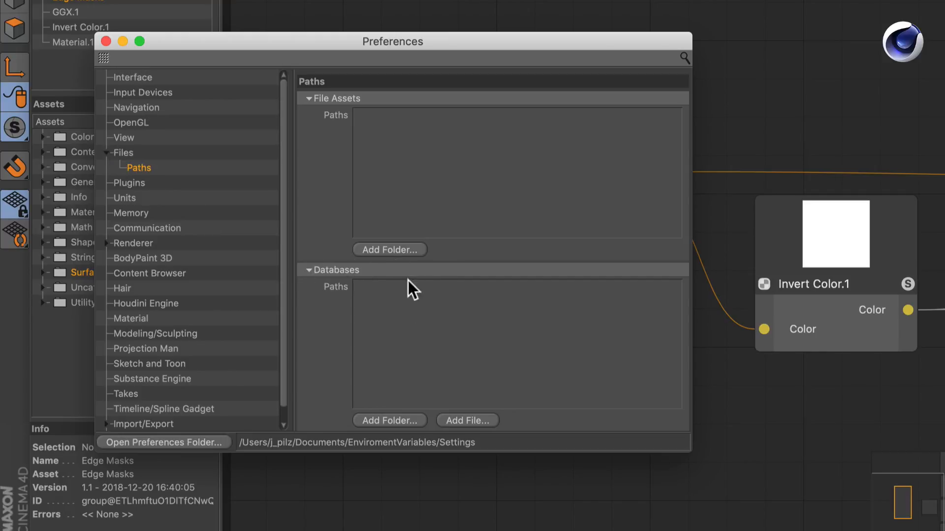
mouse_move(500, 440)
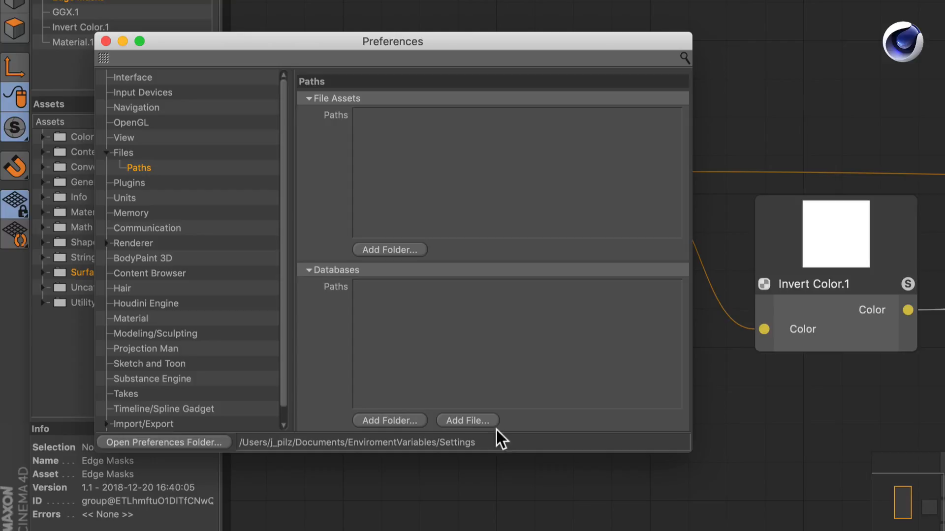
mouse_move(483, 443)
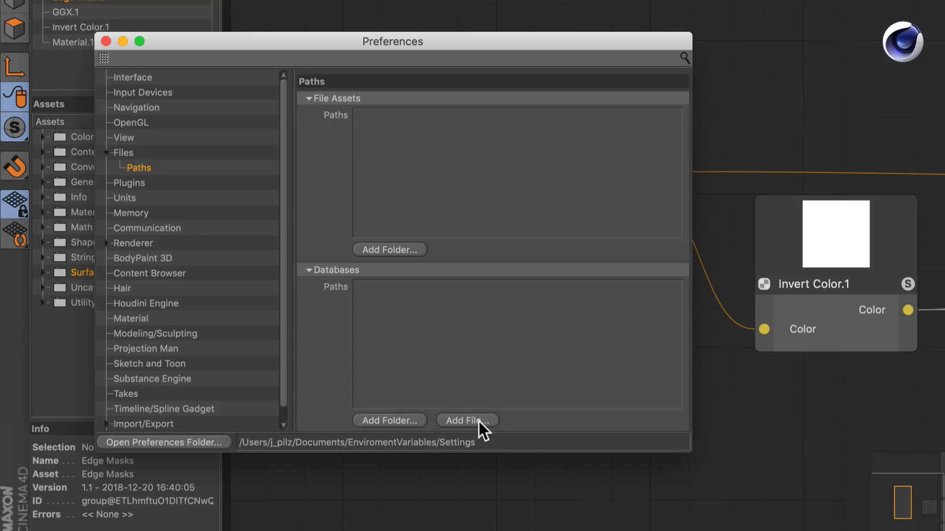
left_click(468, 420)
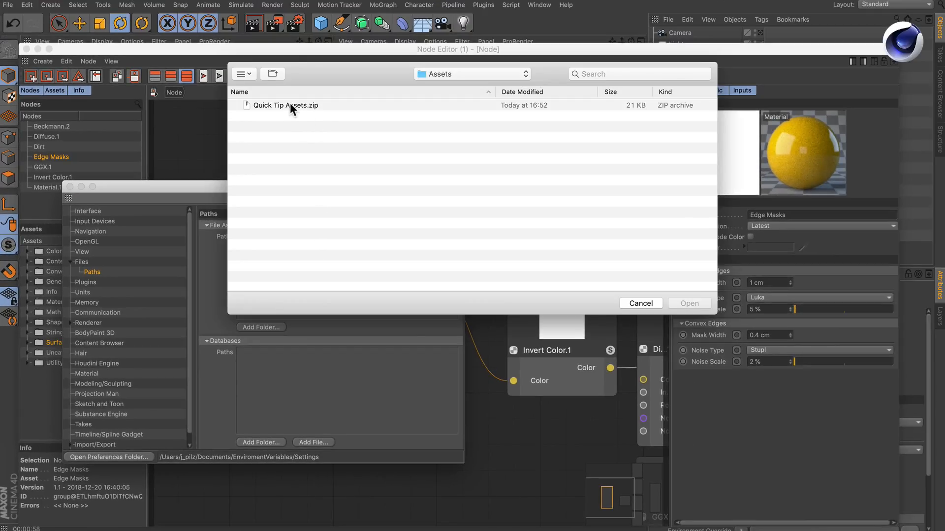
Load Quick Tip Assets.zip as a database so the Quick Tips folder reappears
left_click(287, 105)
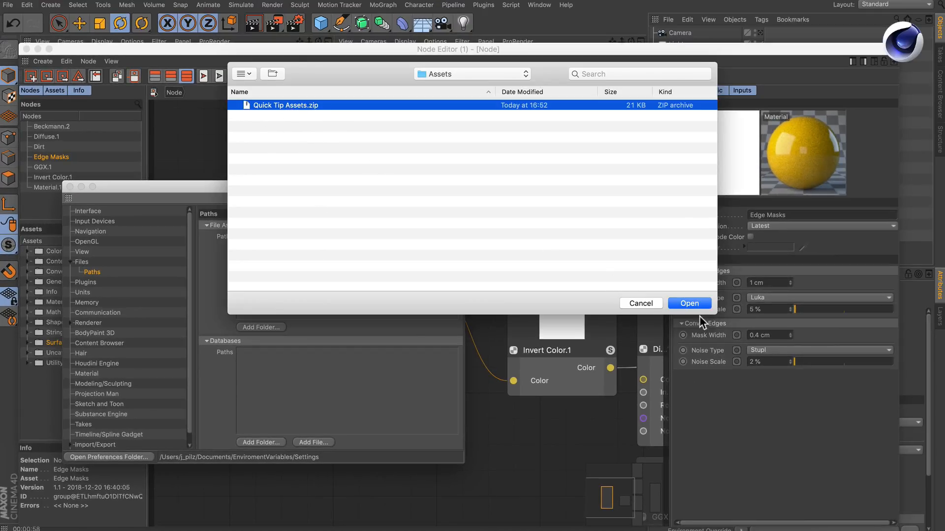
left_click(688, 304)
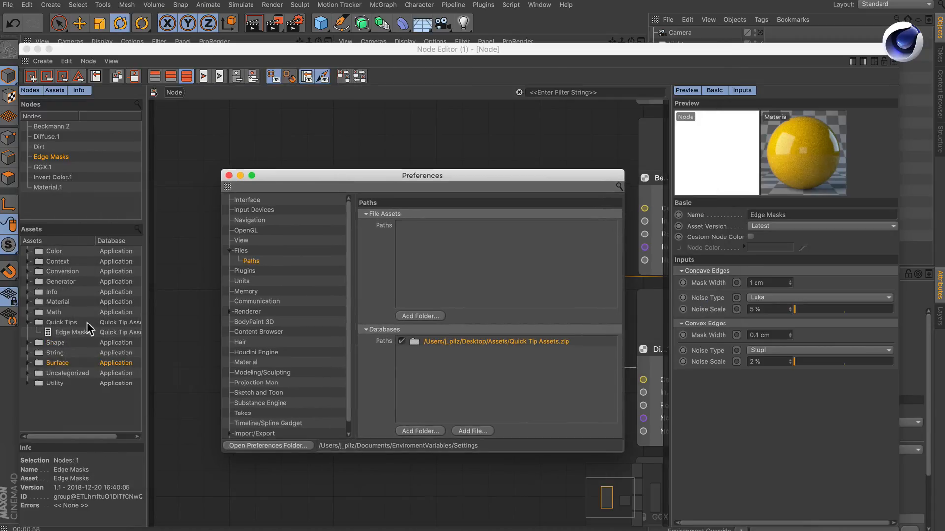
mouse_move(195, 374)
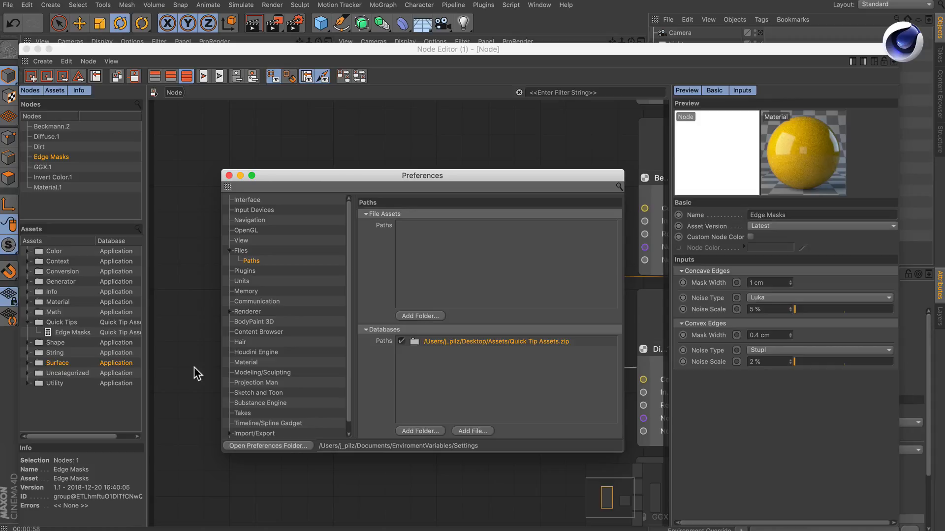